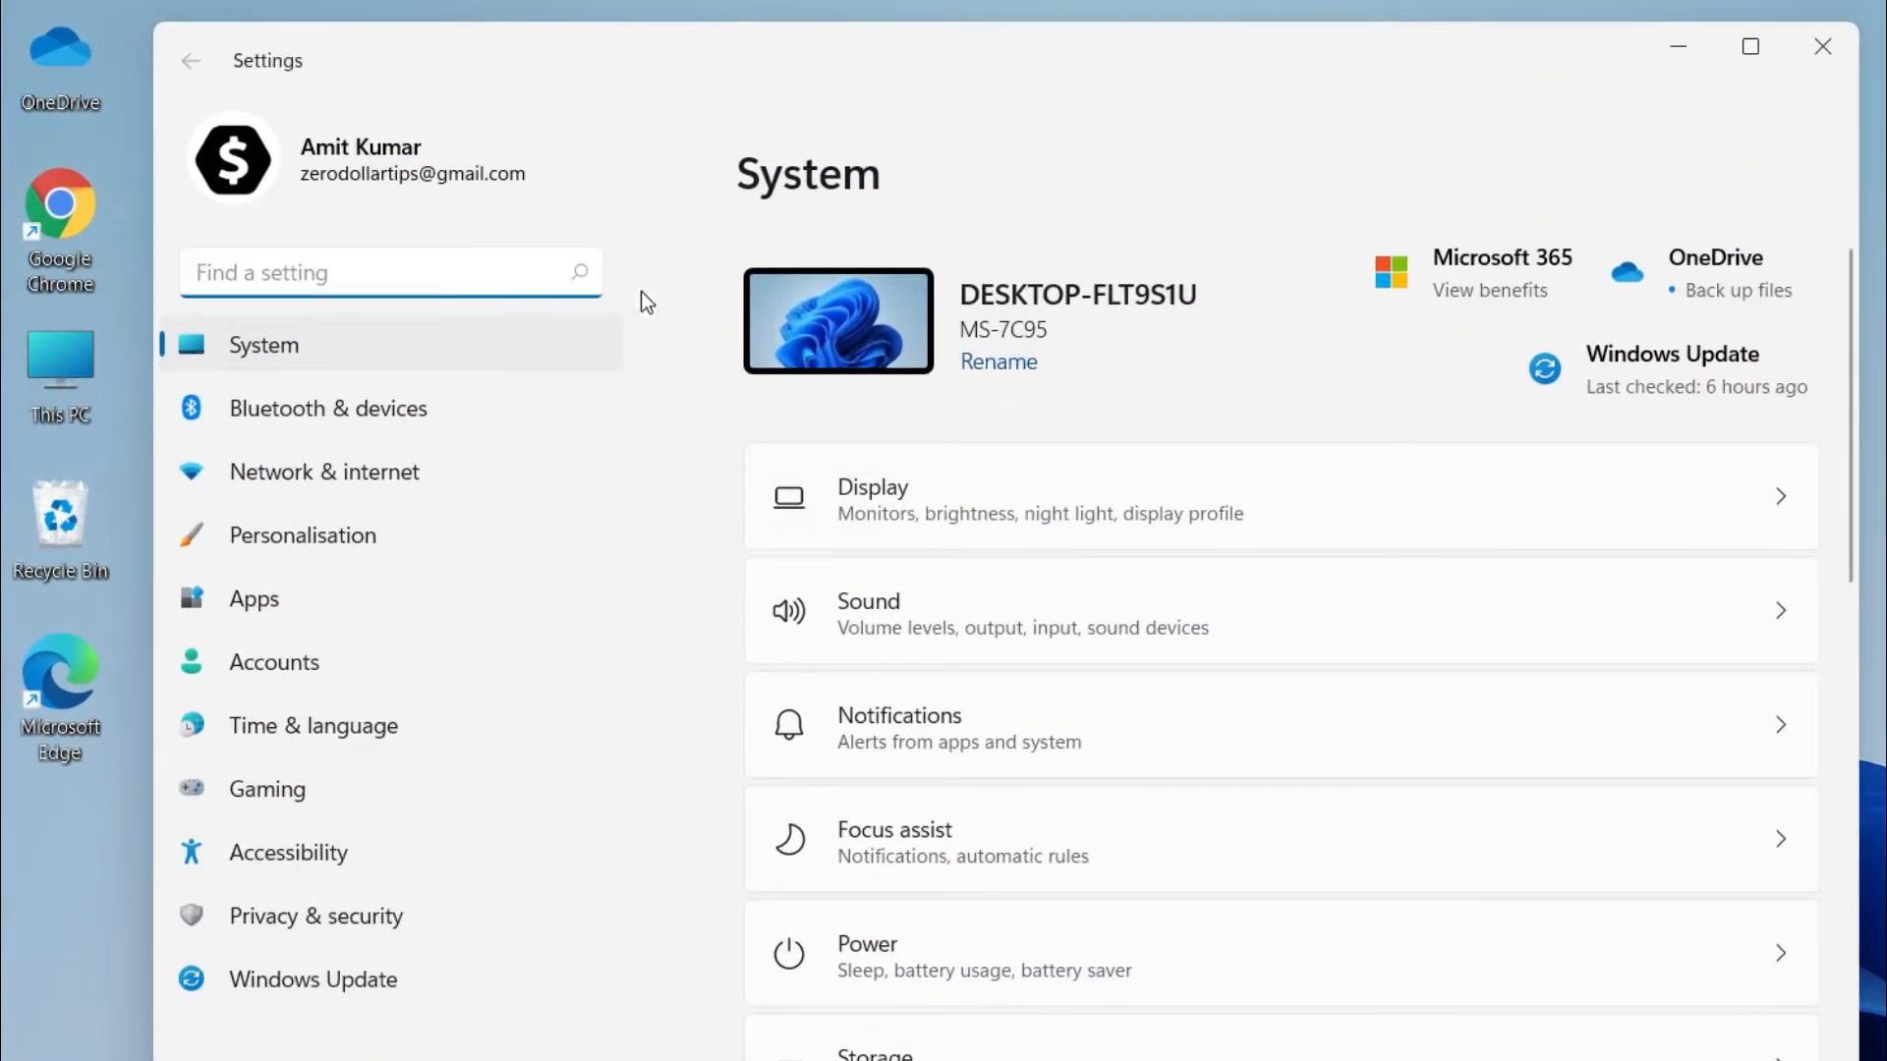
Step: Reach the Text size page under Accessibility in Settings
left_click(287, 851)
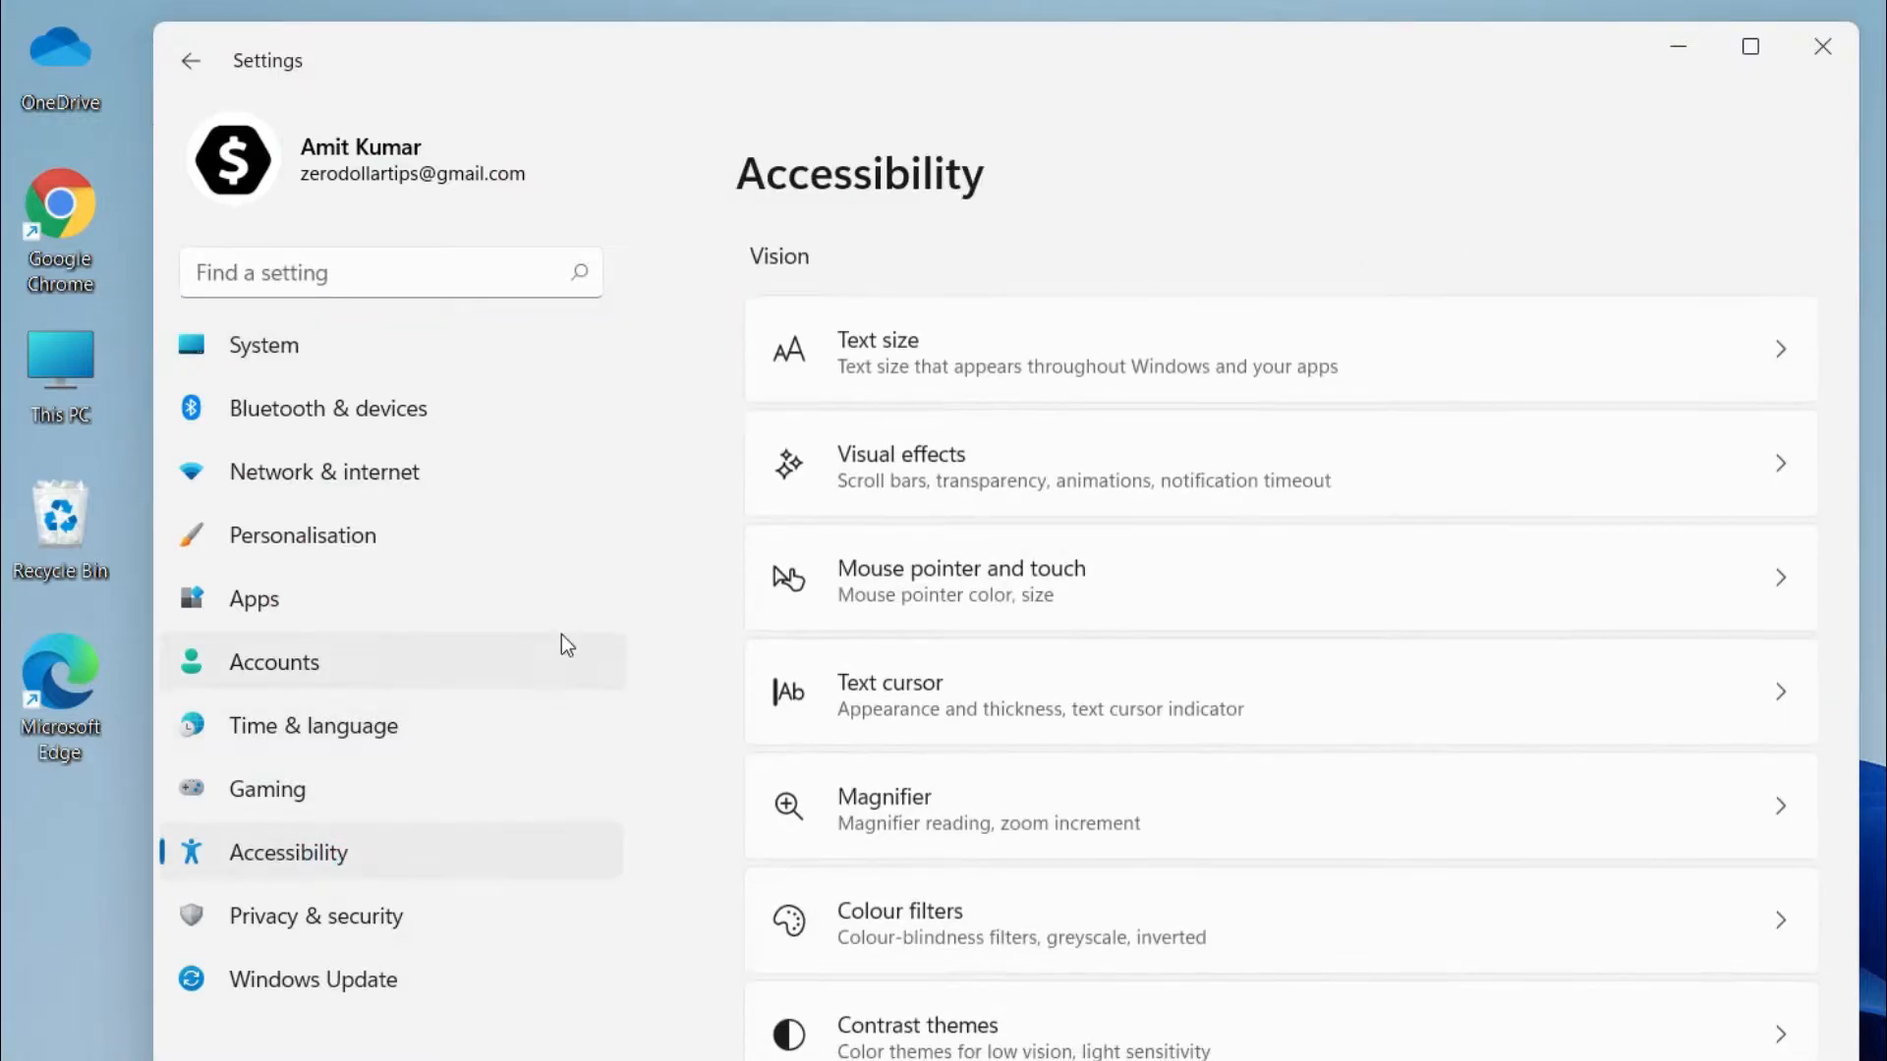
left_click(1083, 352)
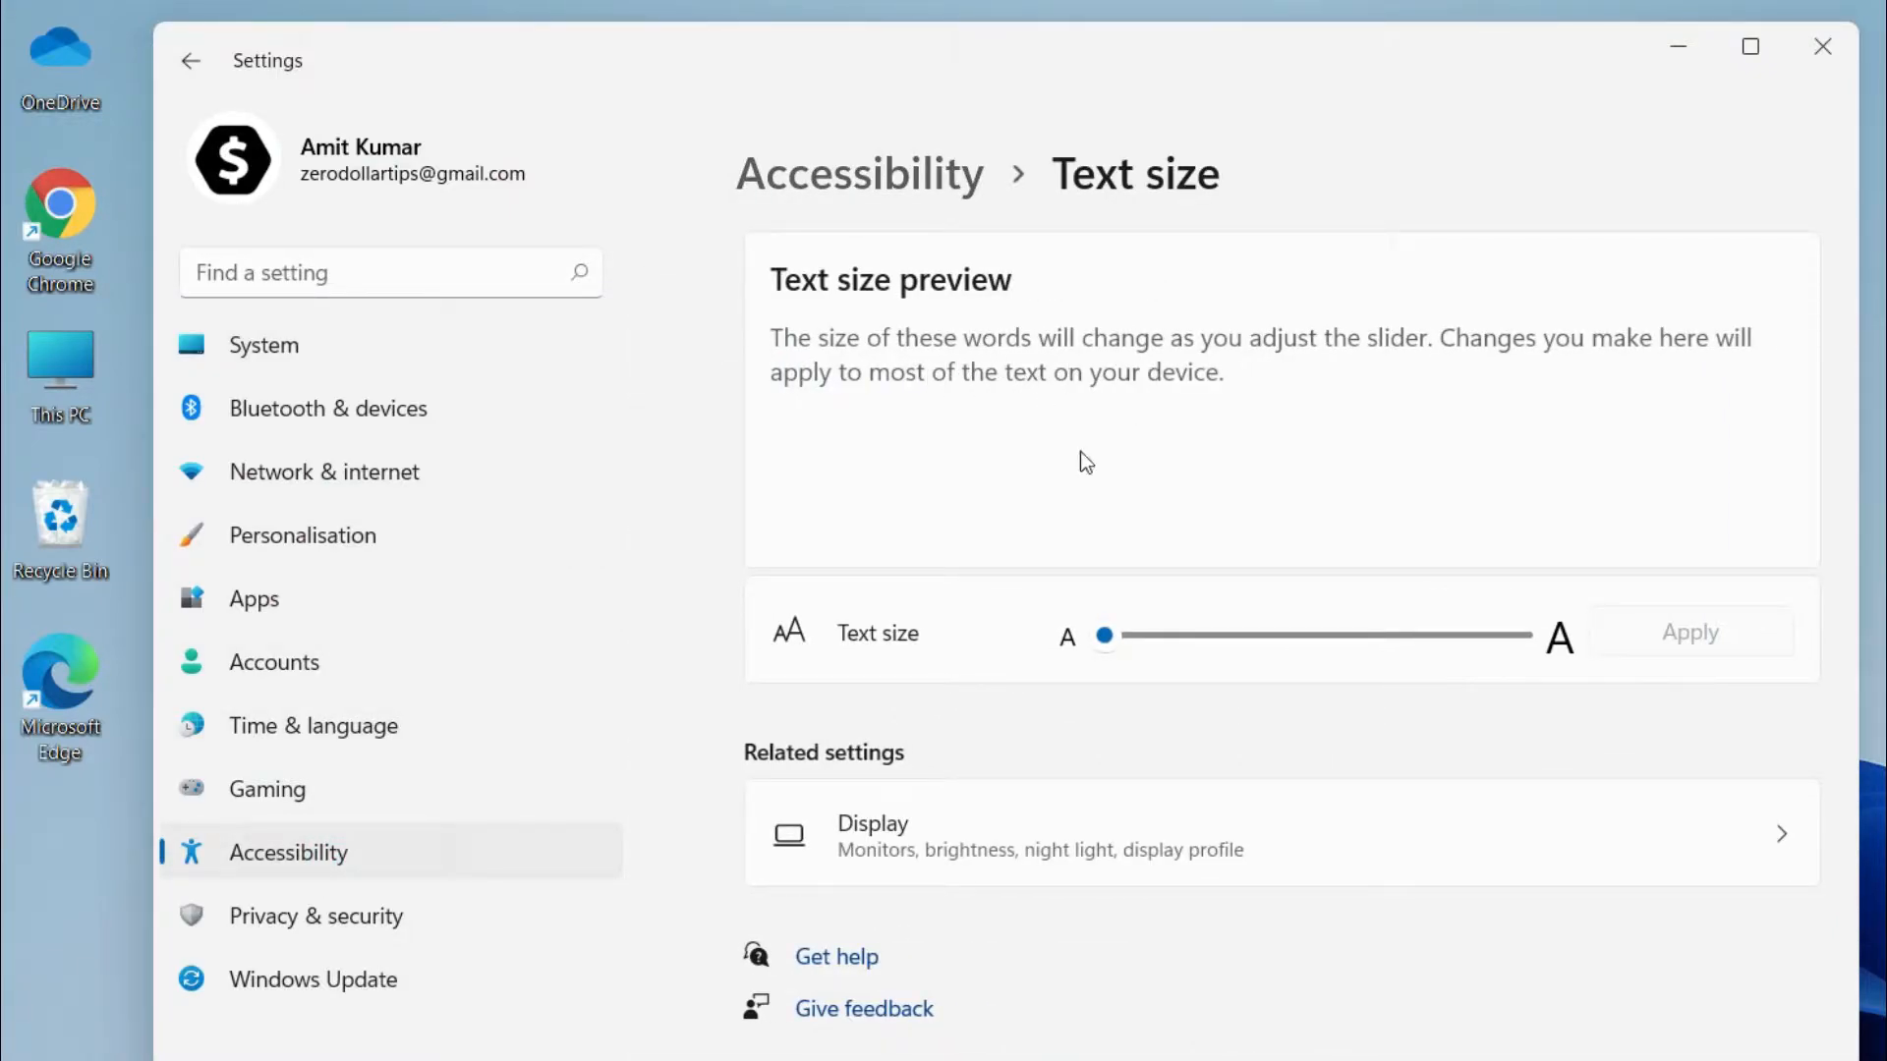
mouse_move(1095, 542)
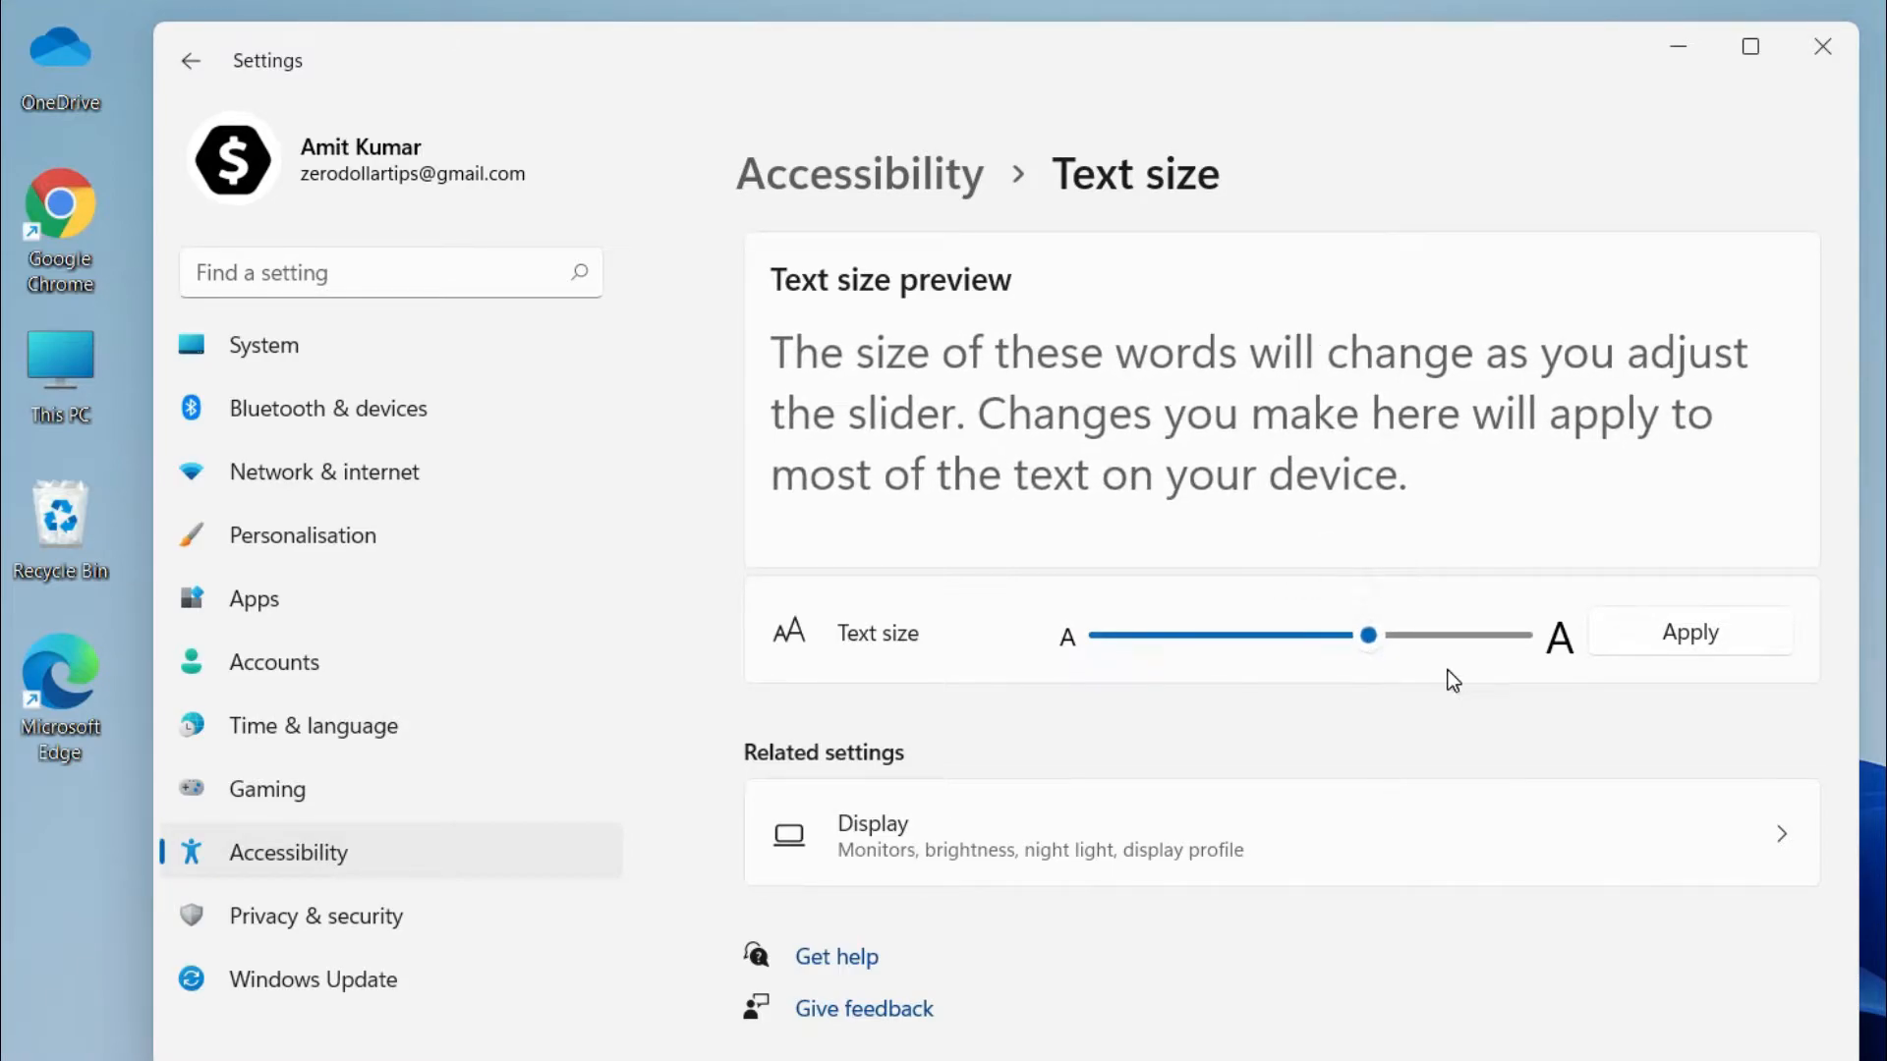
mouse_move(1284, 680)
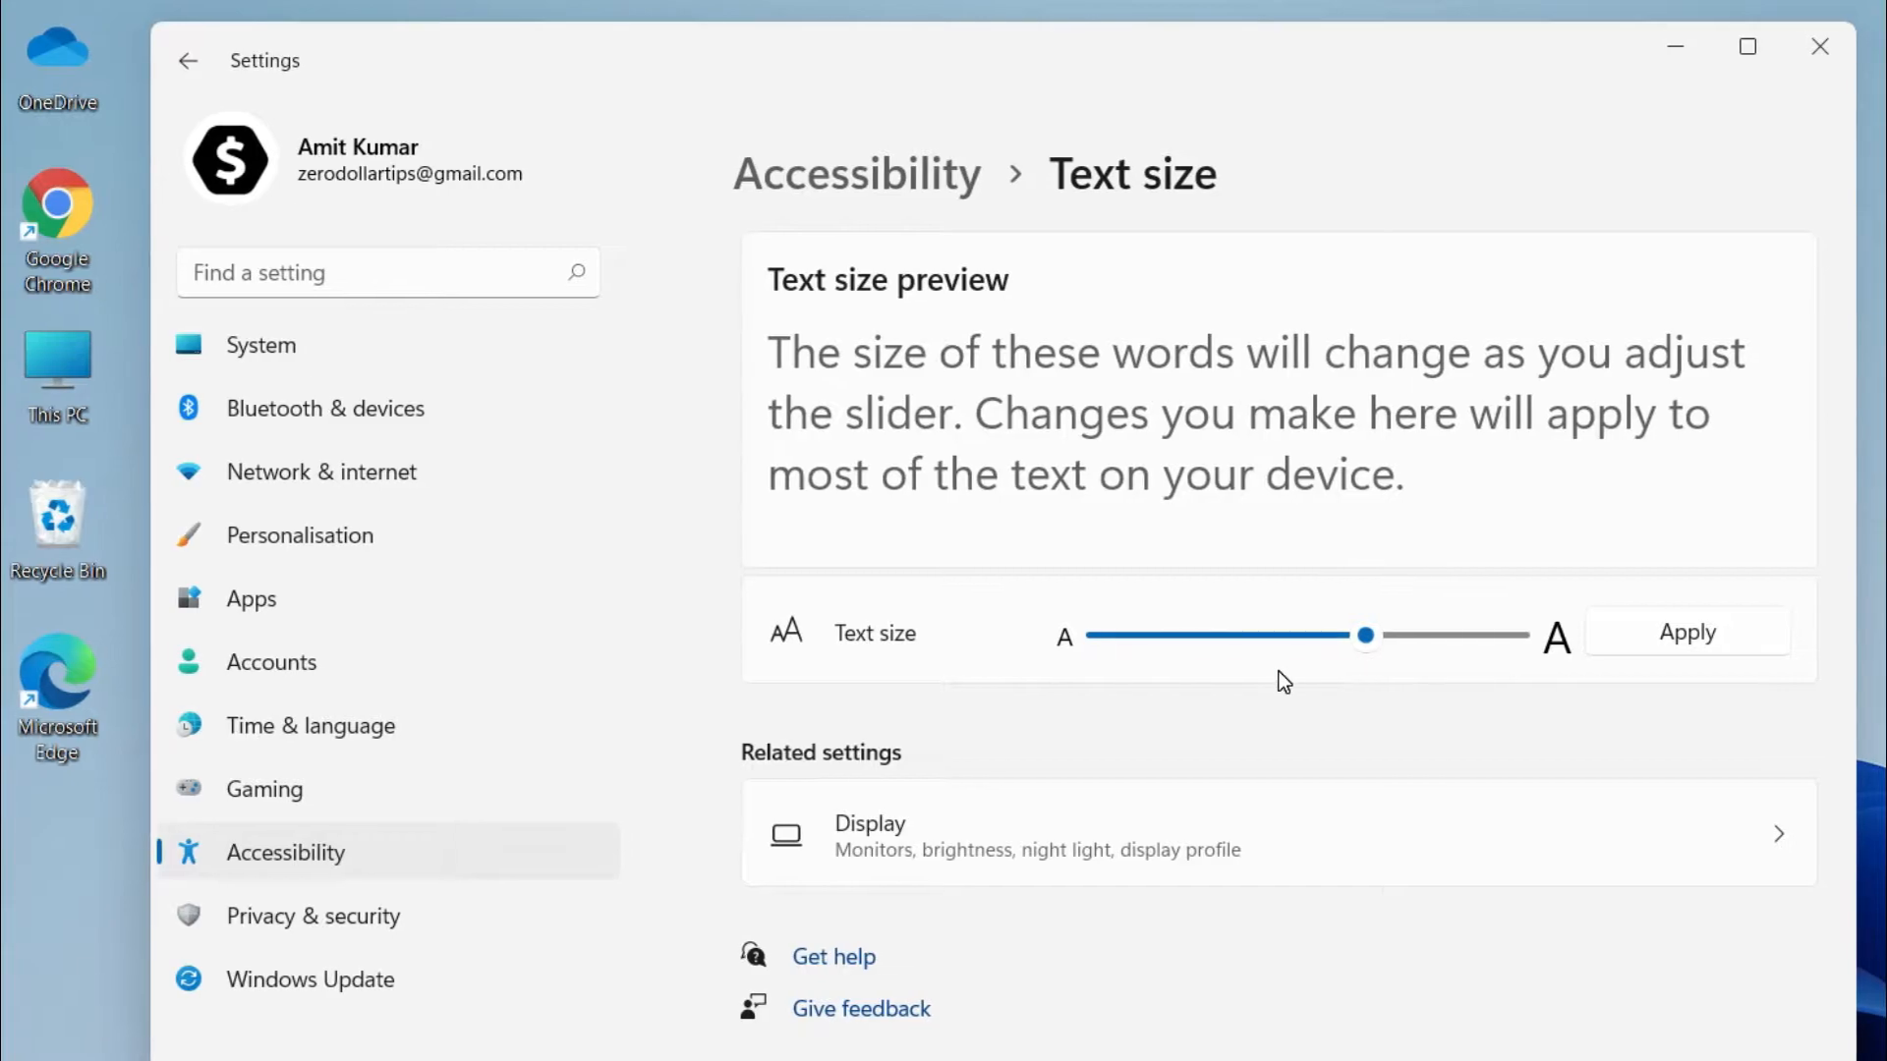
mouse_move(1388, 678)
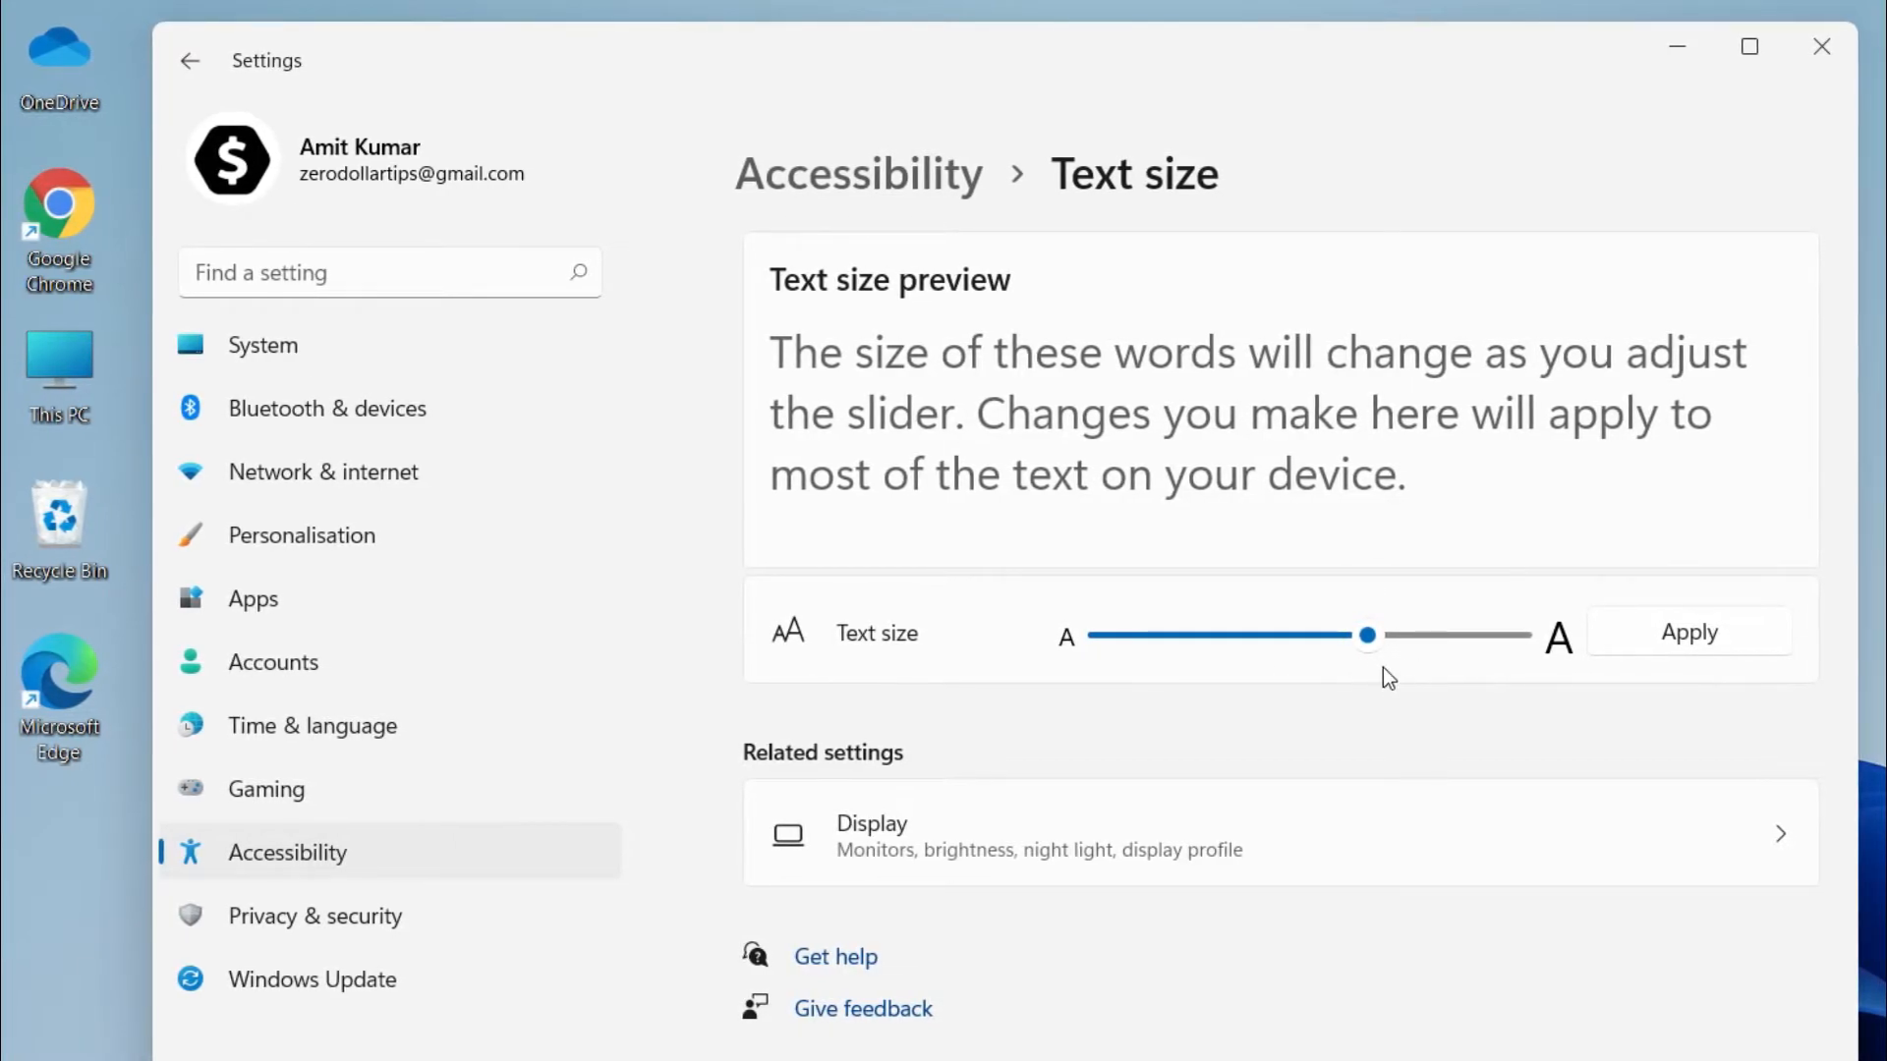
Step: Apply the larger text size set on the Text size slider
left_click(1686, 631)
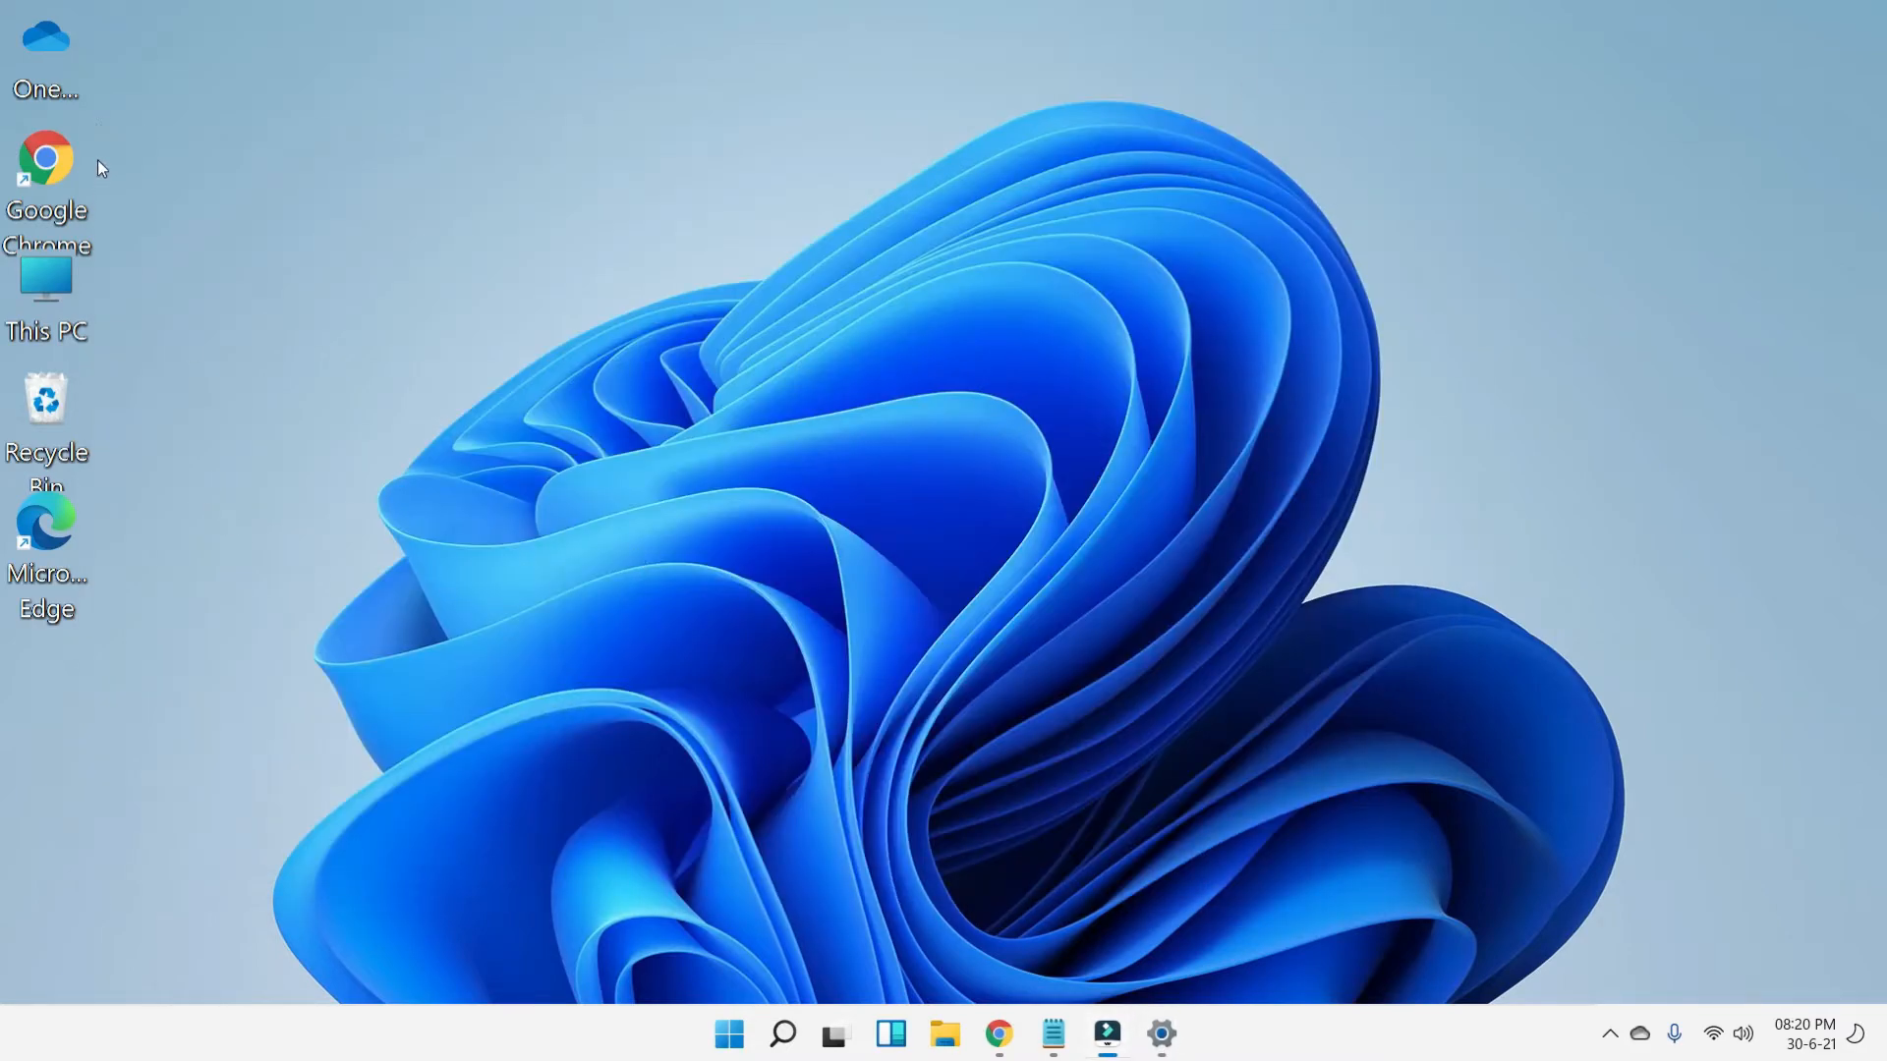
mouse_move(94, 511)
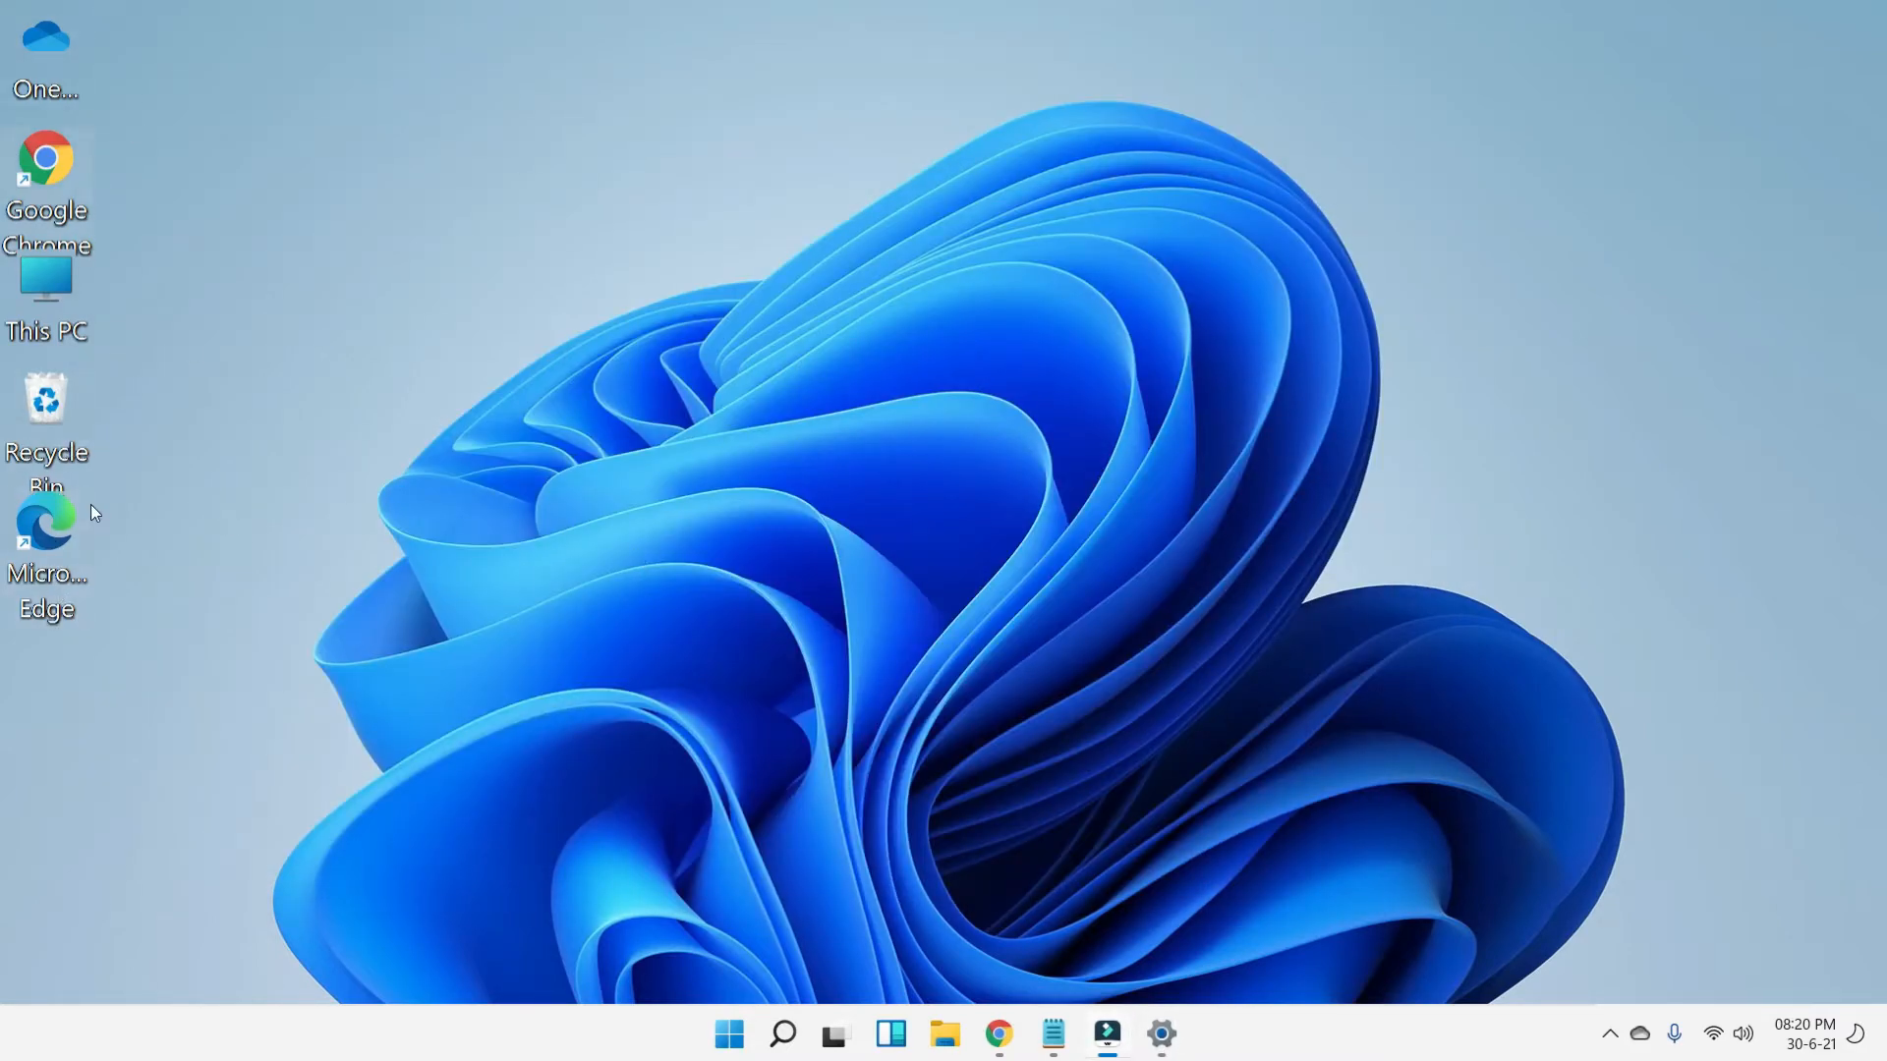
Step: Show the Start menu's pinned and recommended apps in the enlarged text
left_click(727, 1033)
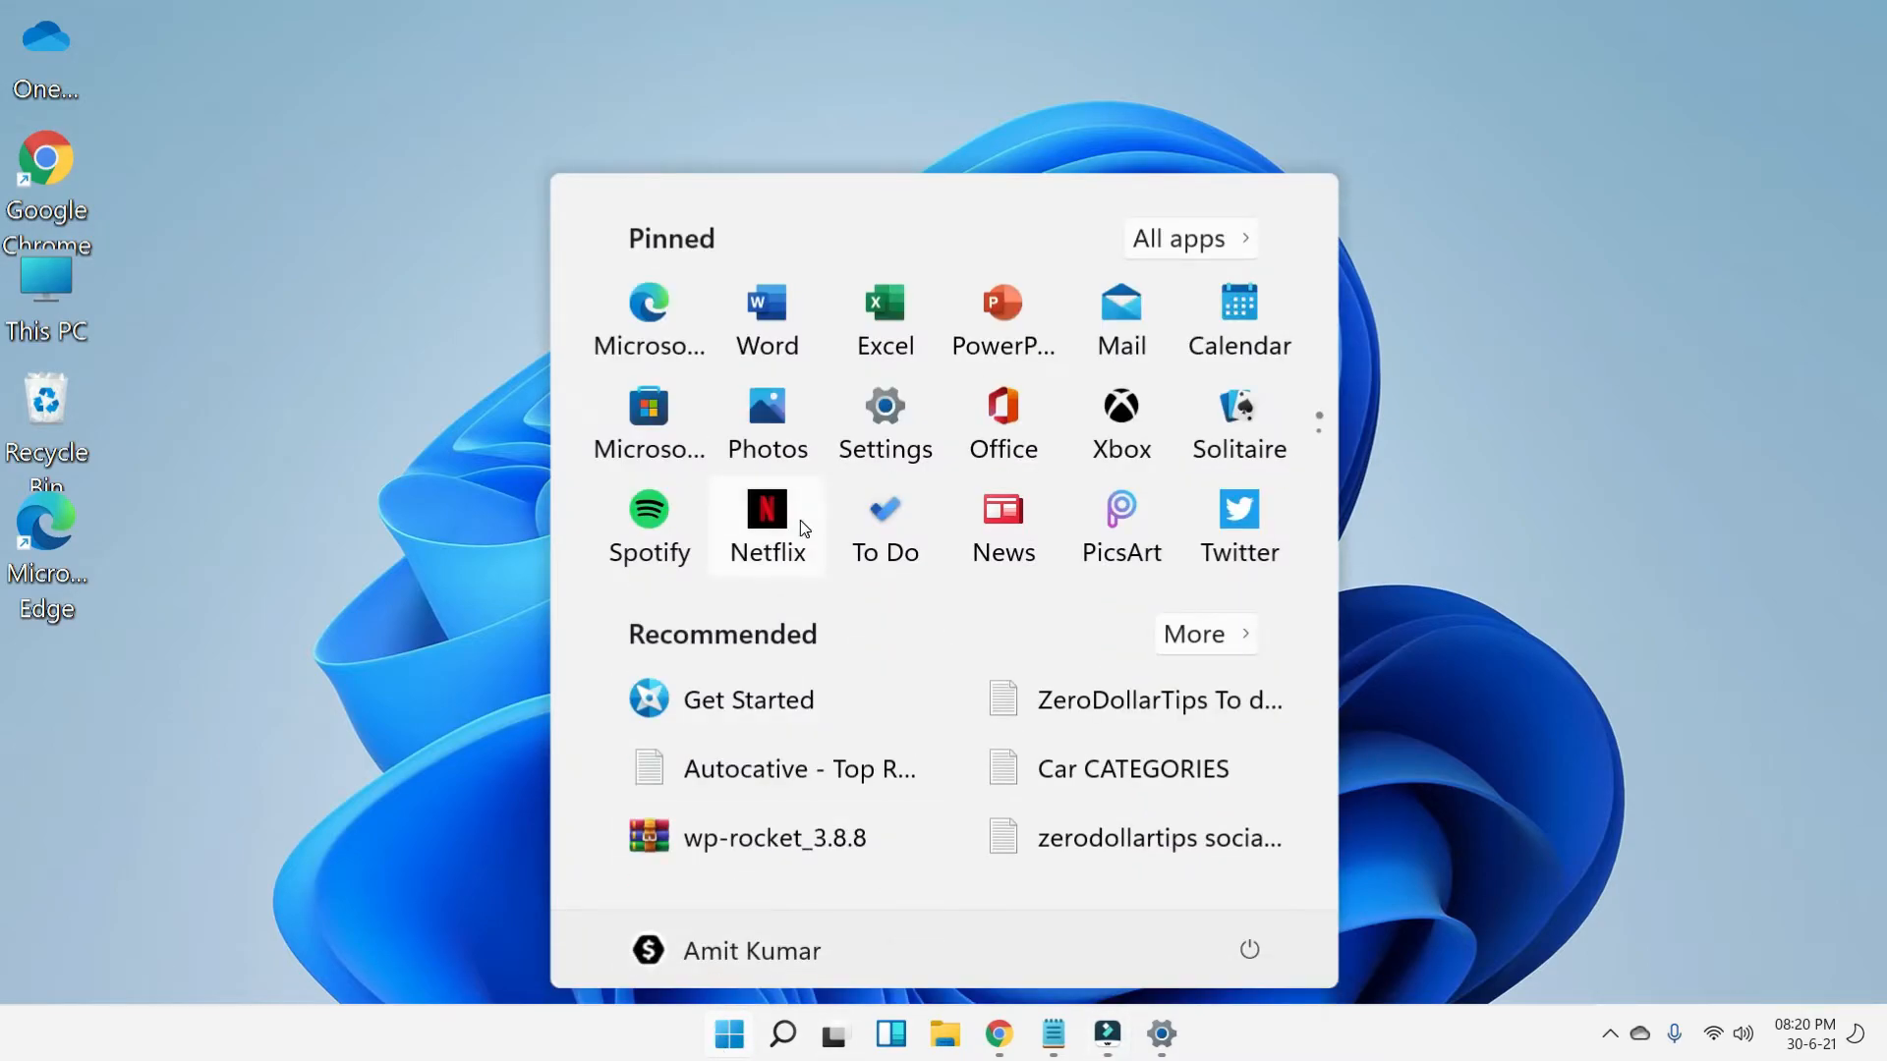
mouse_move(804, 720)
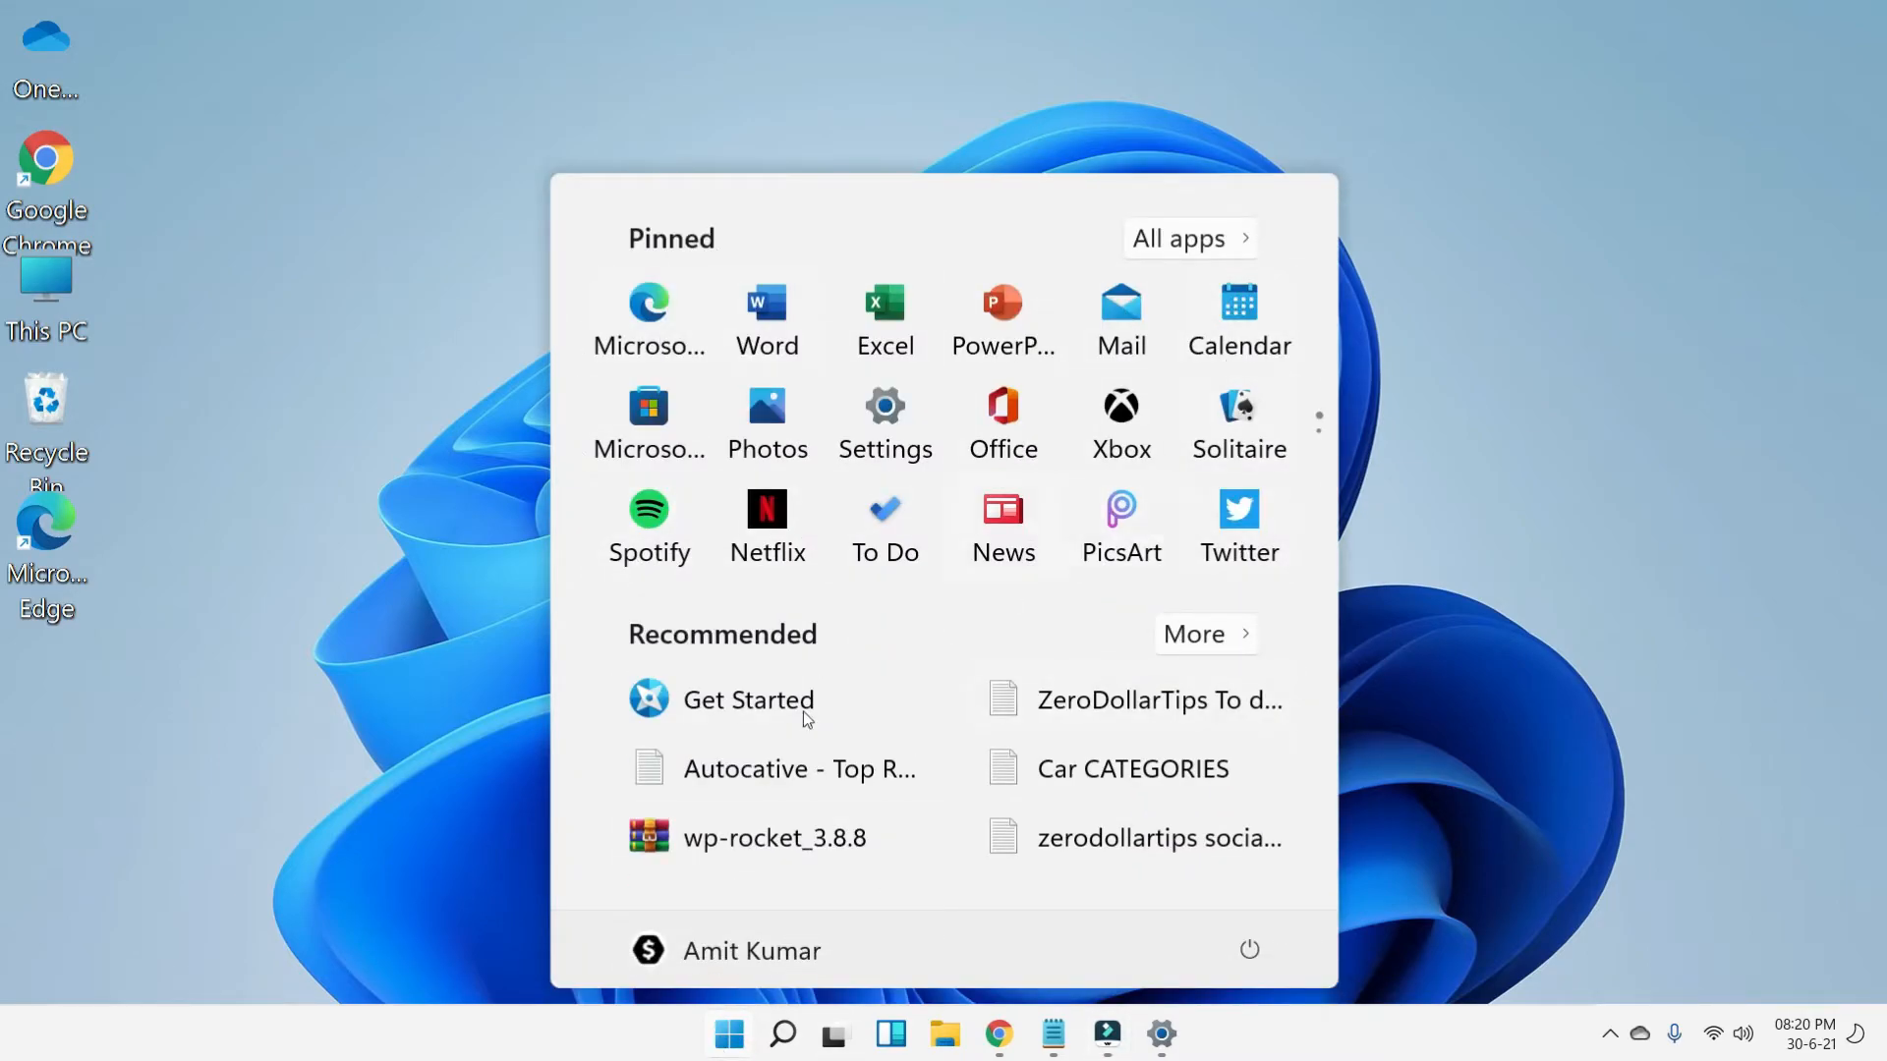
mouse_move(570, 597)
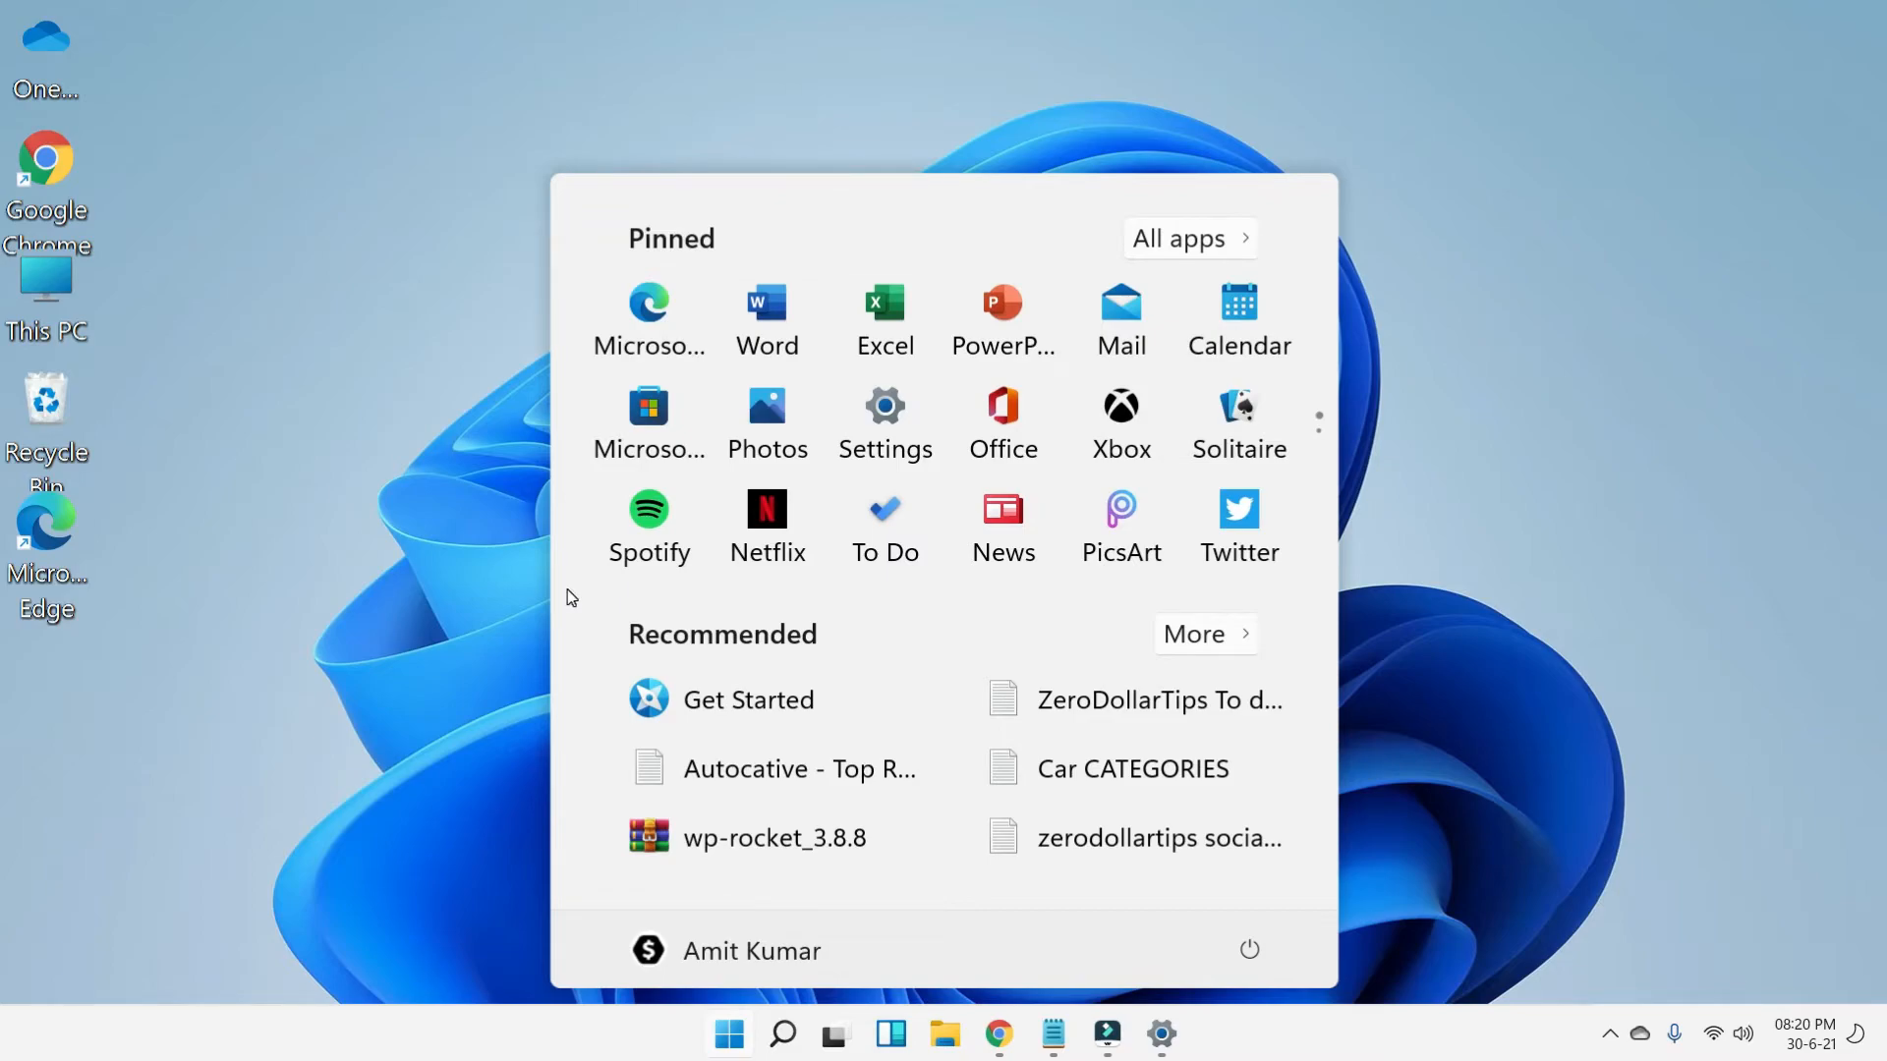
mouse_move(1107, 1034)
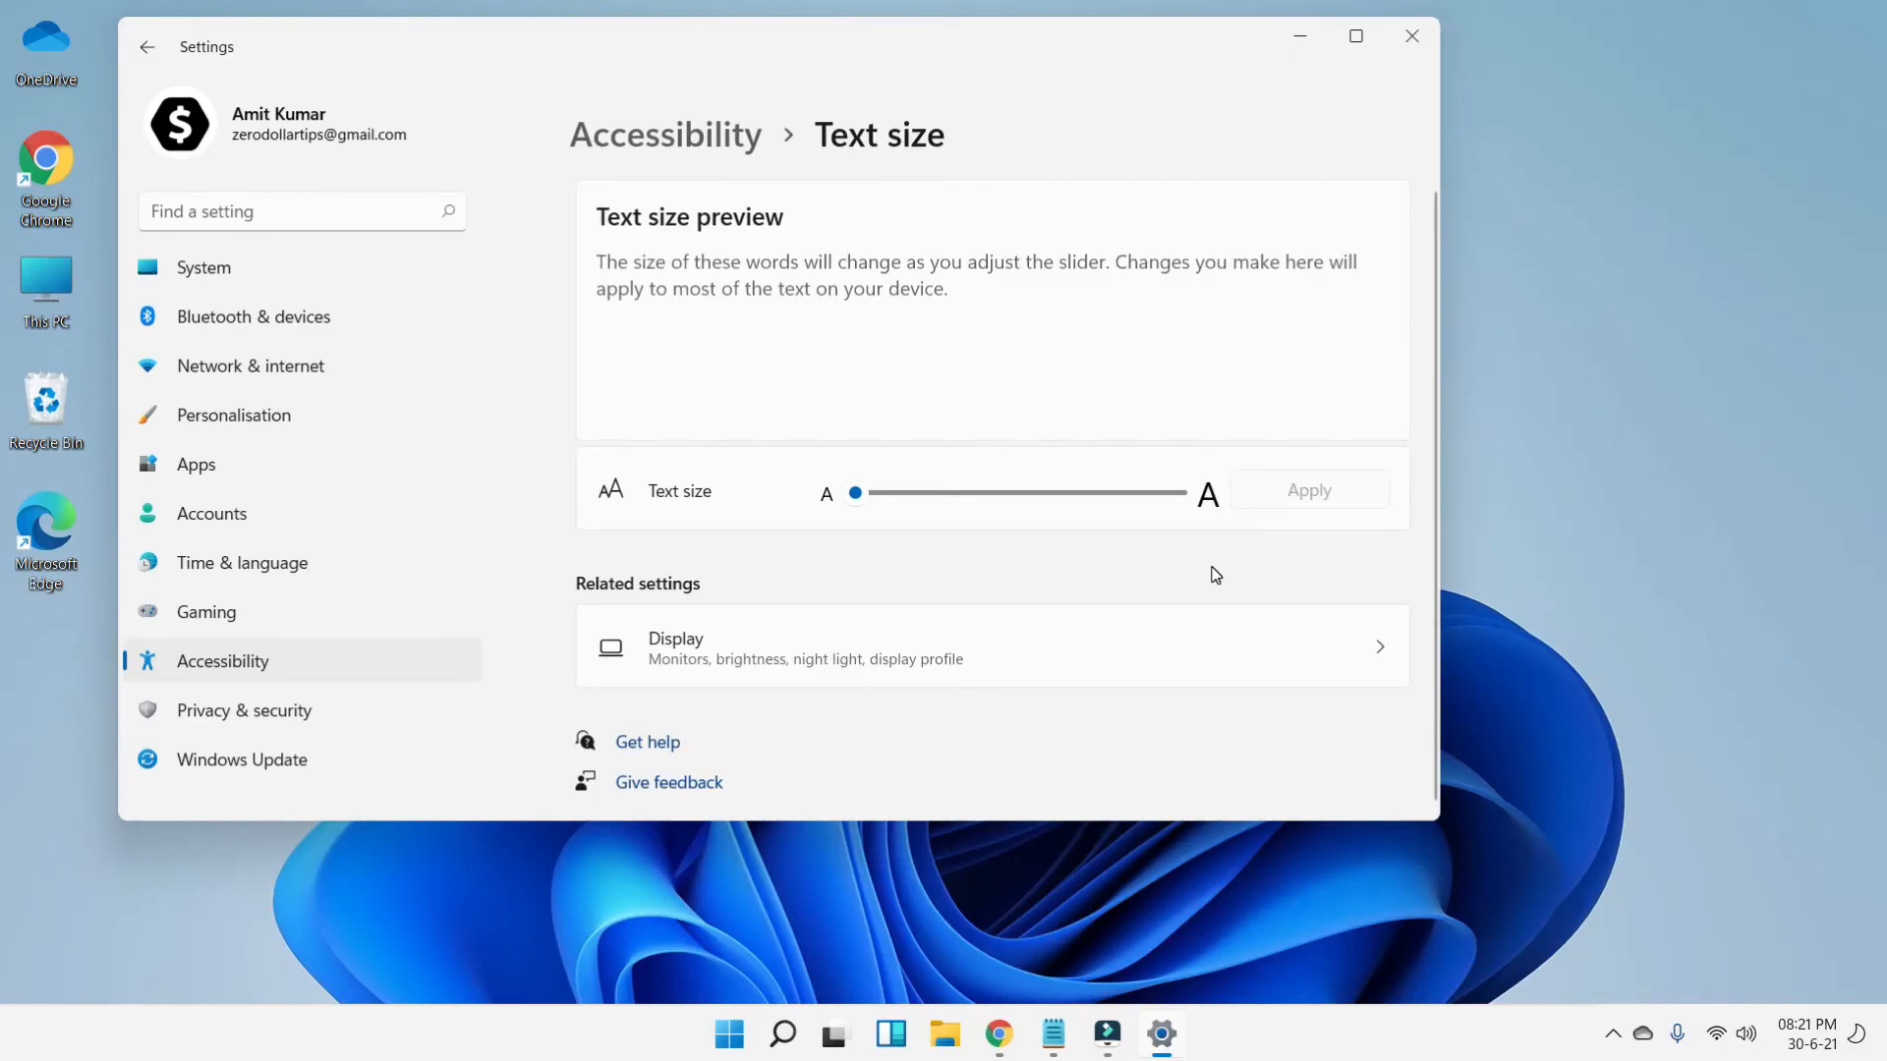
mouse_move(206, 181)
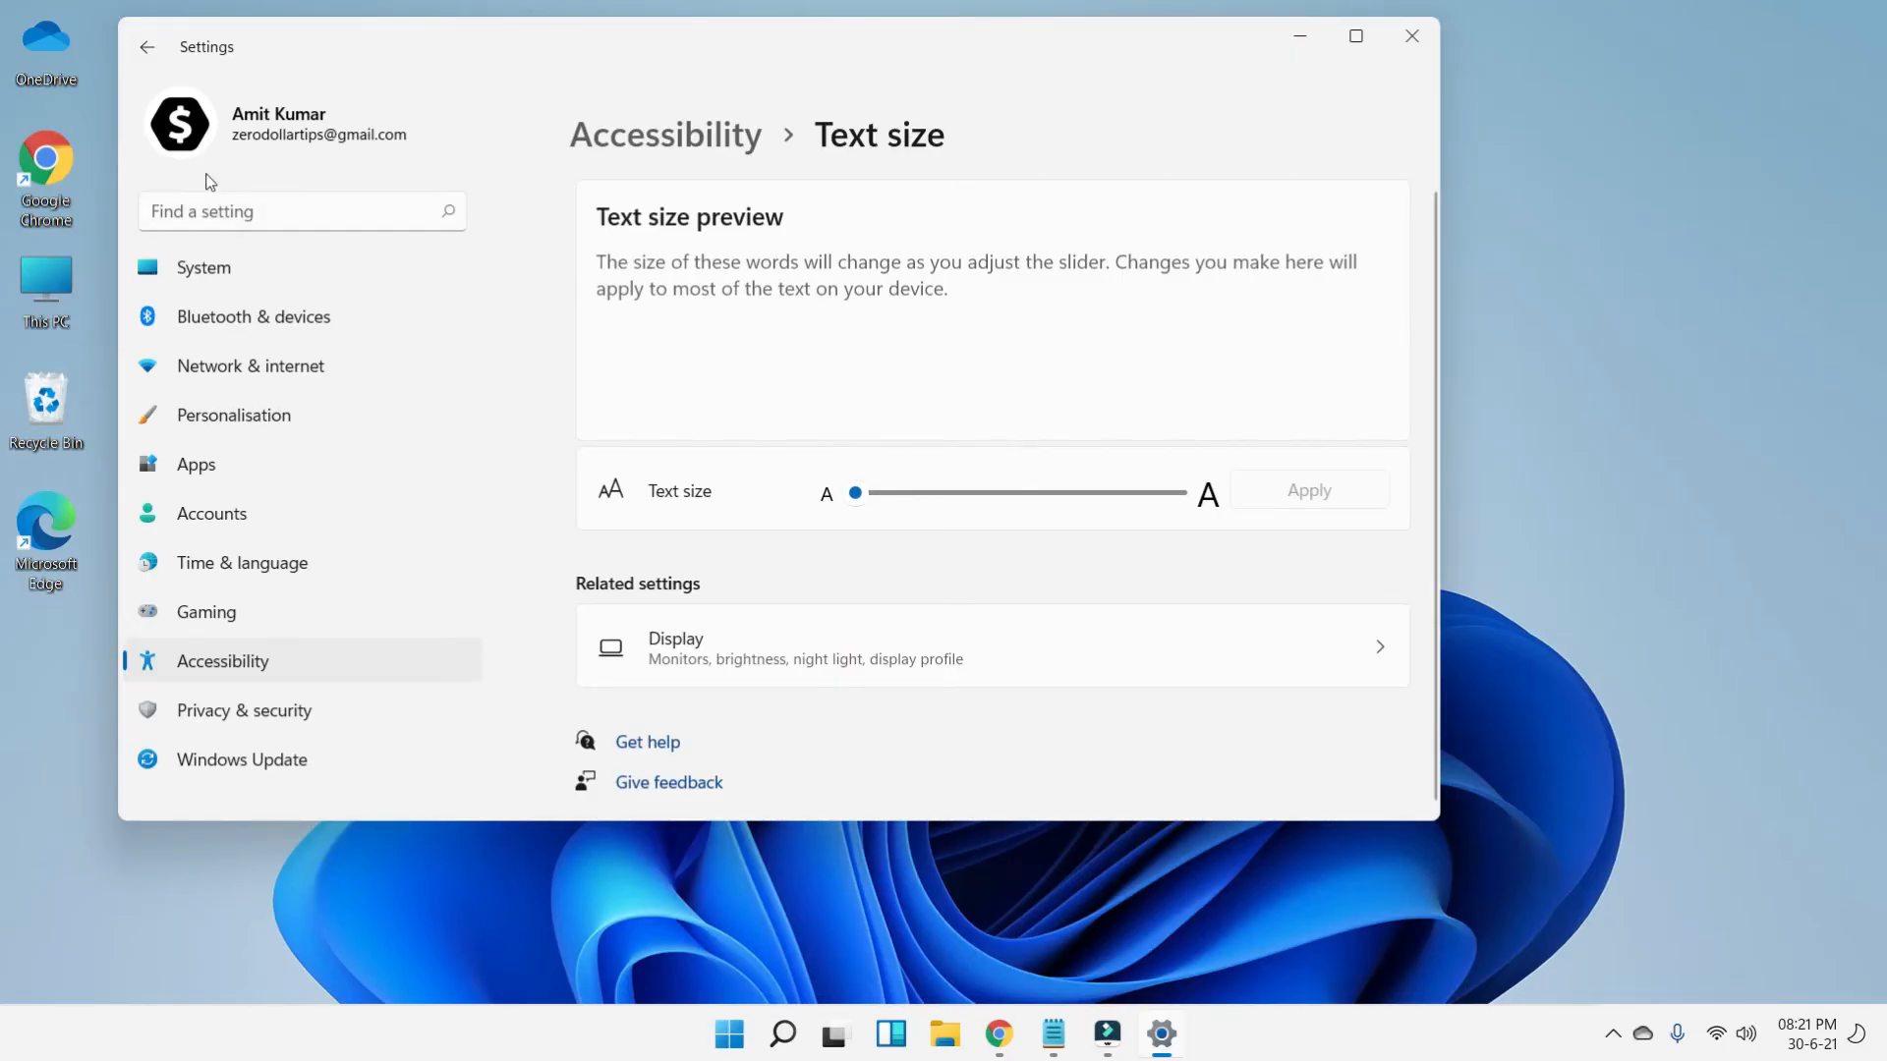
mouse_move(940, 349)
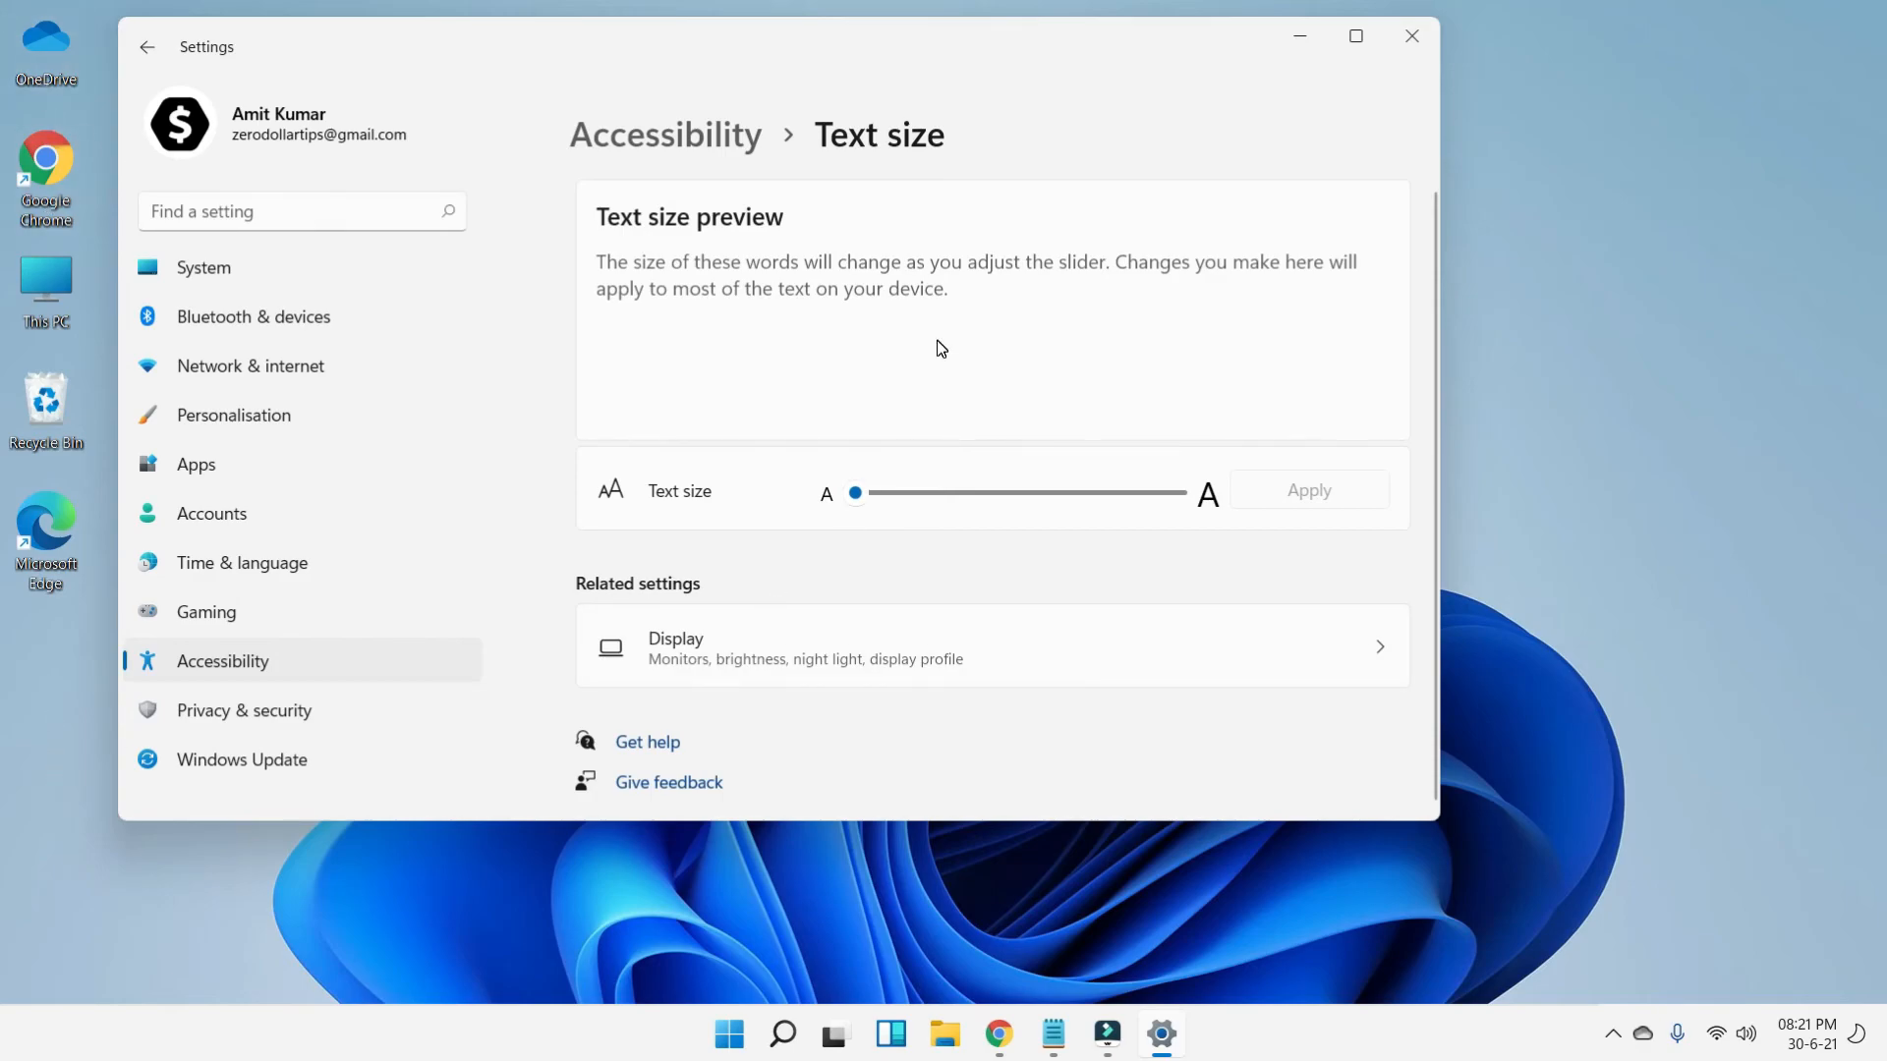